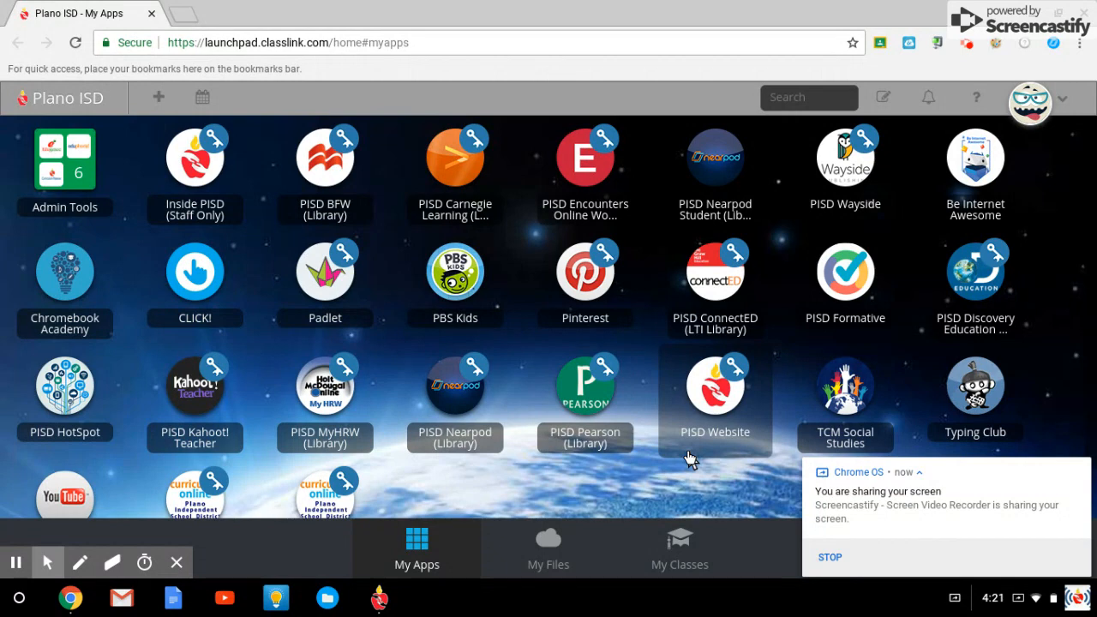
mouse_move(696, 458)
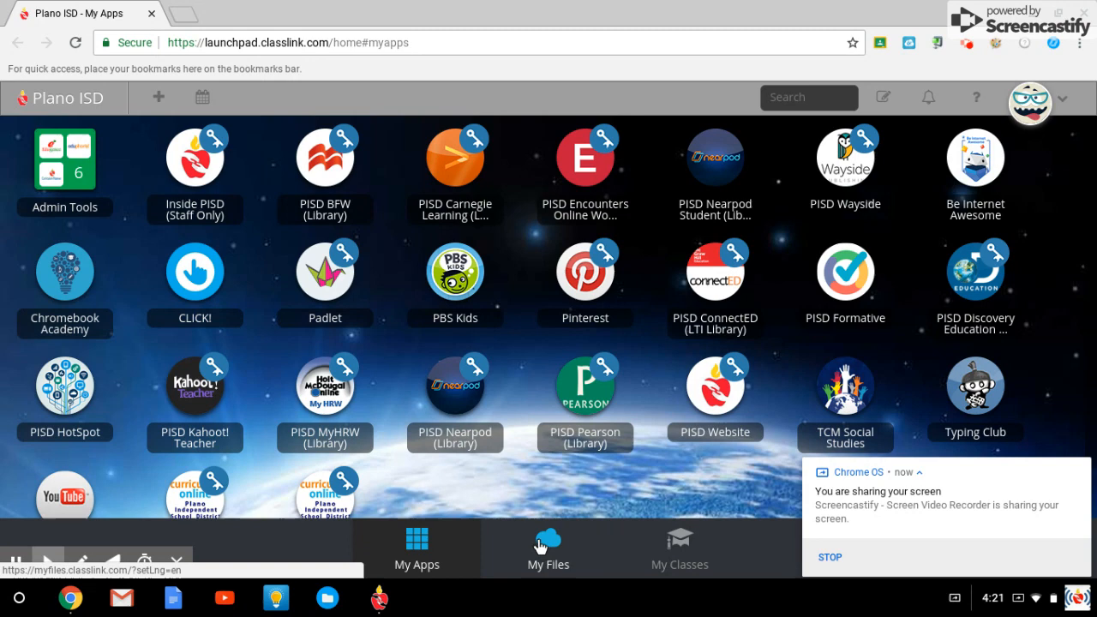
mouse_move(557, 564)
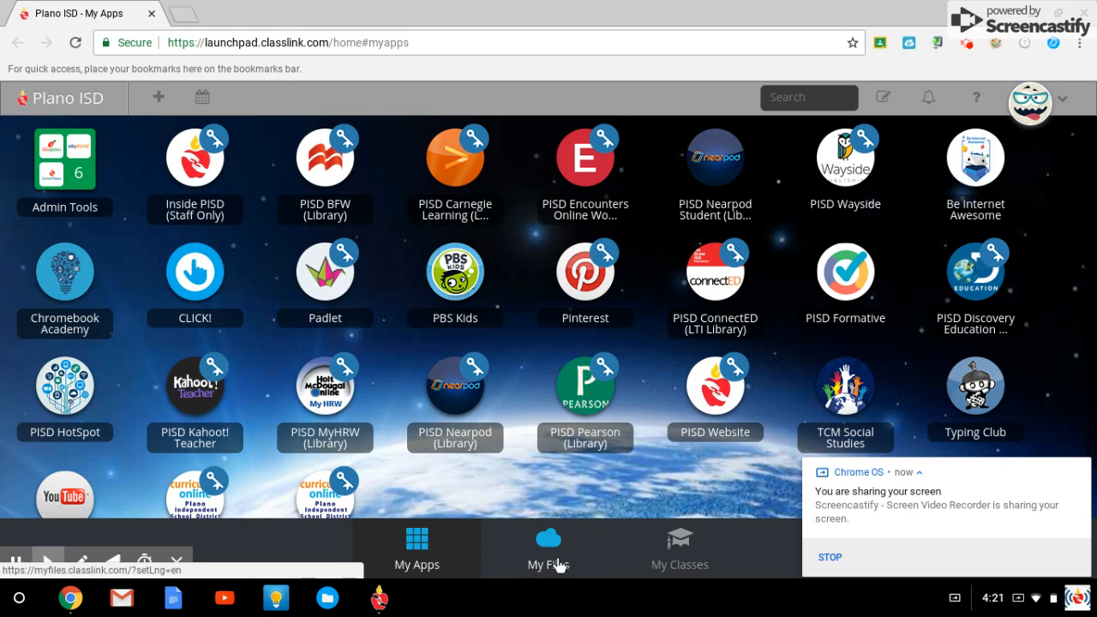
Step: Open My Files and browse School Network: _Home Folder, InstructionalTechnologyDept, PISD Apps Shared
click(548, 548)
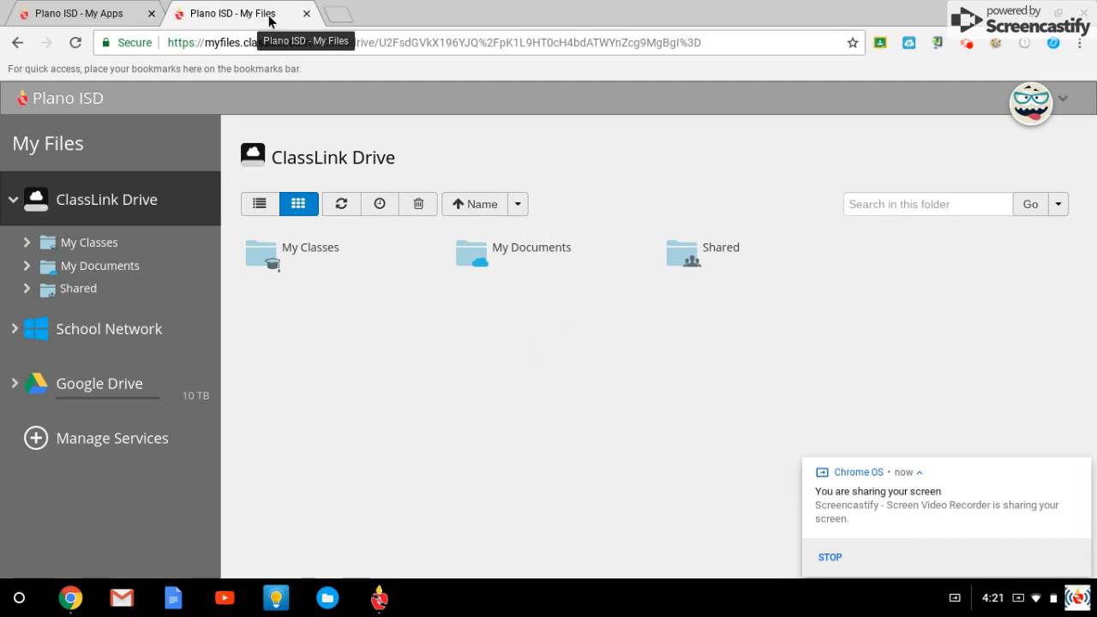
mouse_move(152, 191)
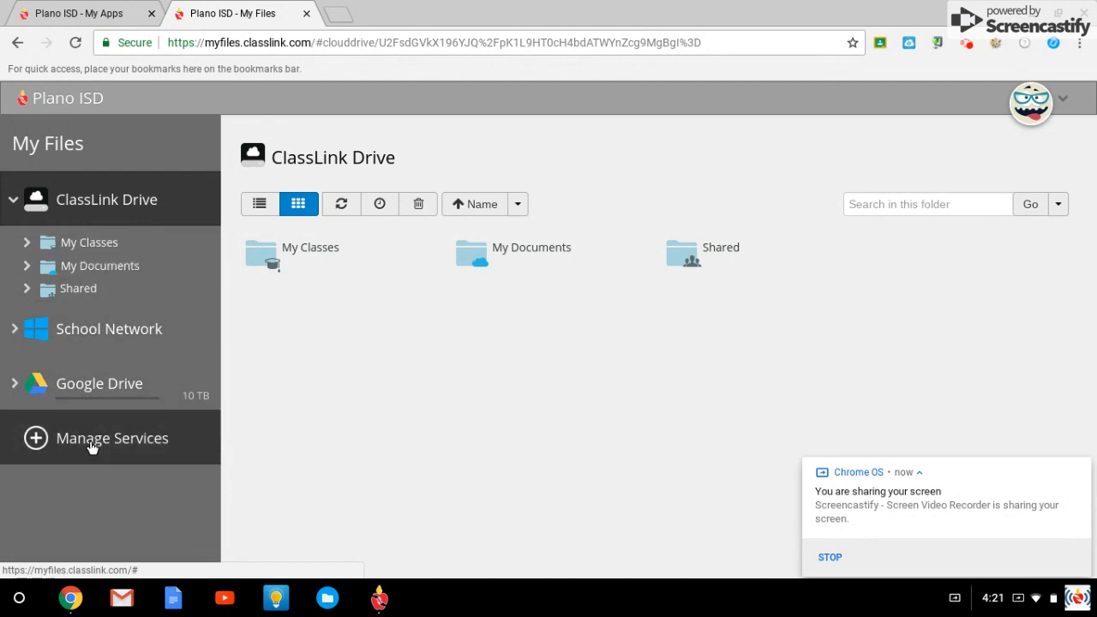
click(109, 328)
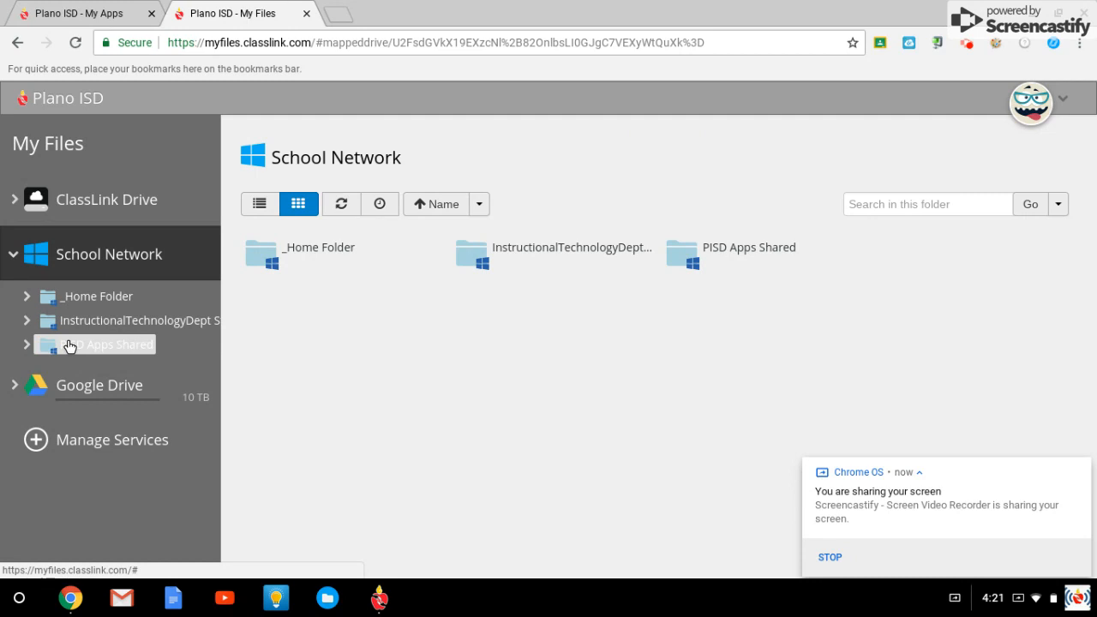
mouse_move(315, 326)
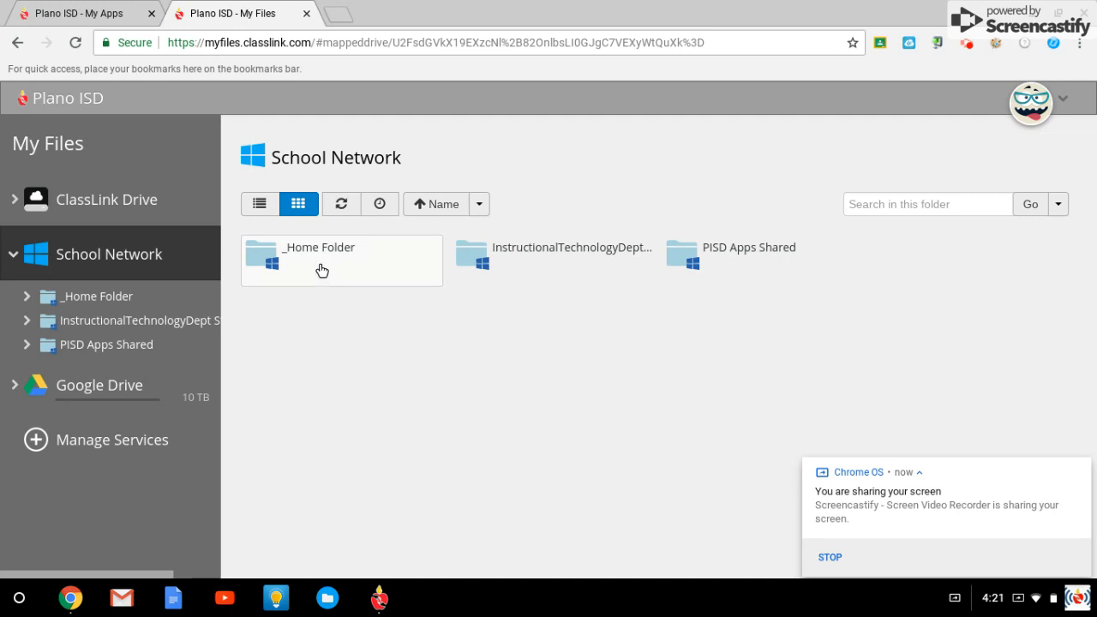
mouse_move(315, 263)
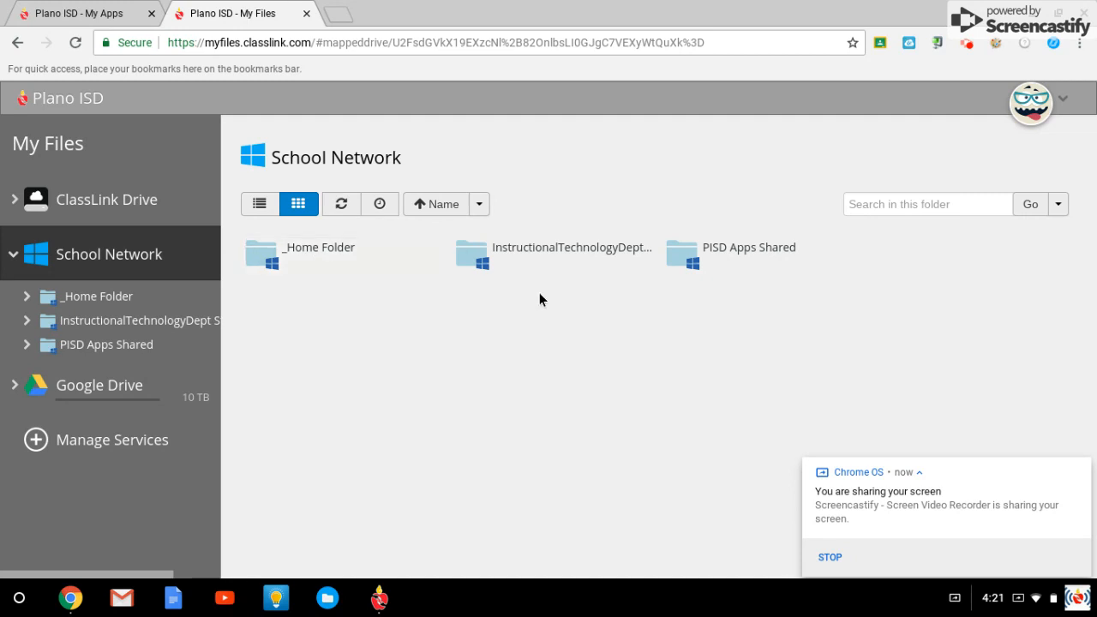
mouse_move(732, 273)
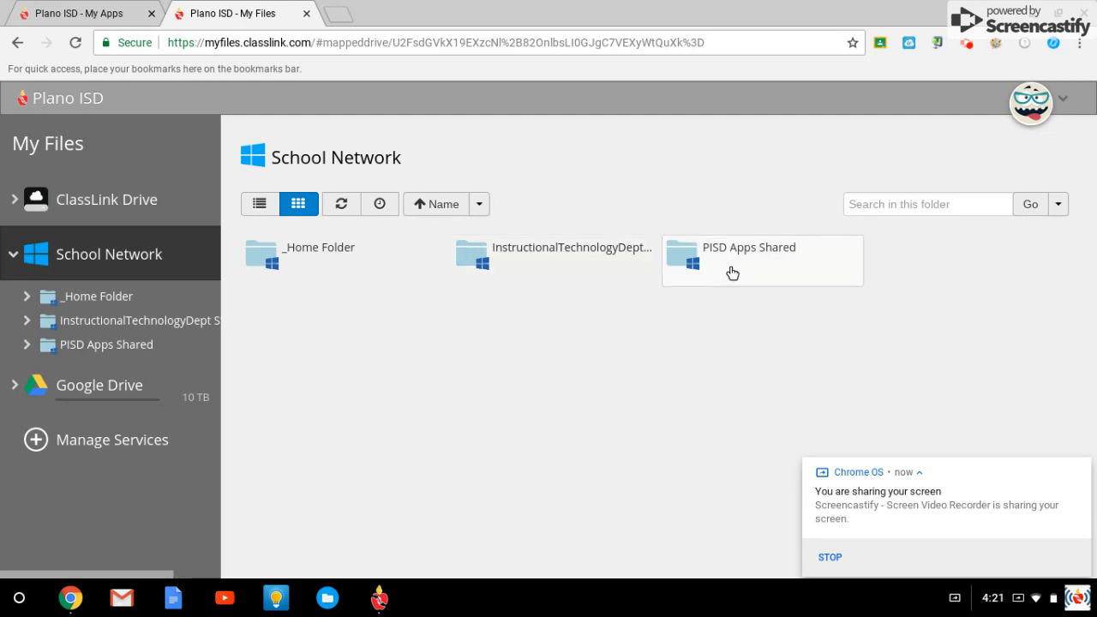
mouse_move(581, 277)
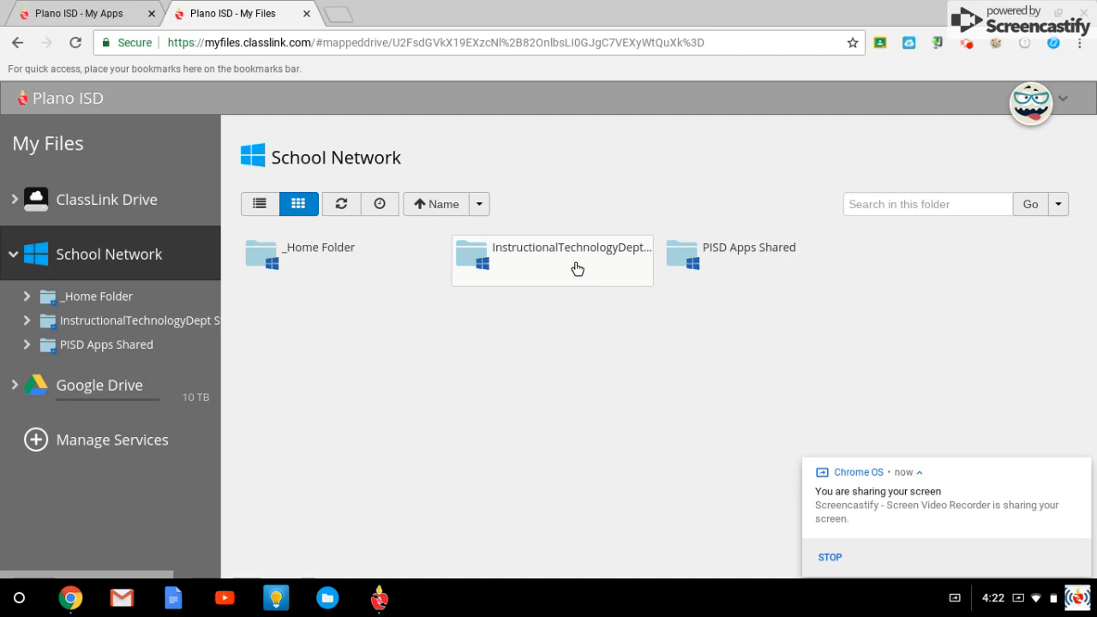
mouse_move(403, 331)
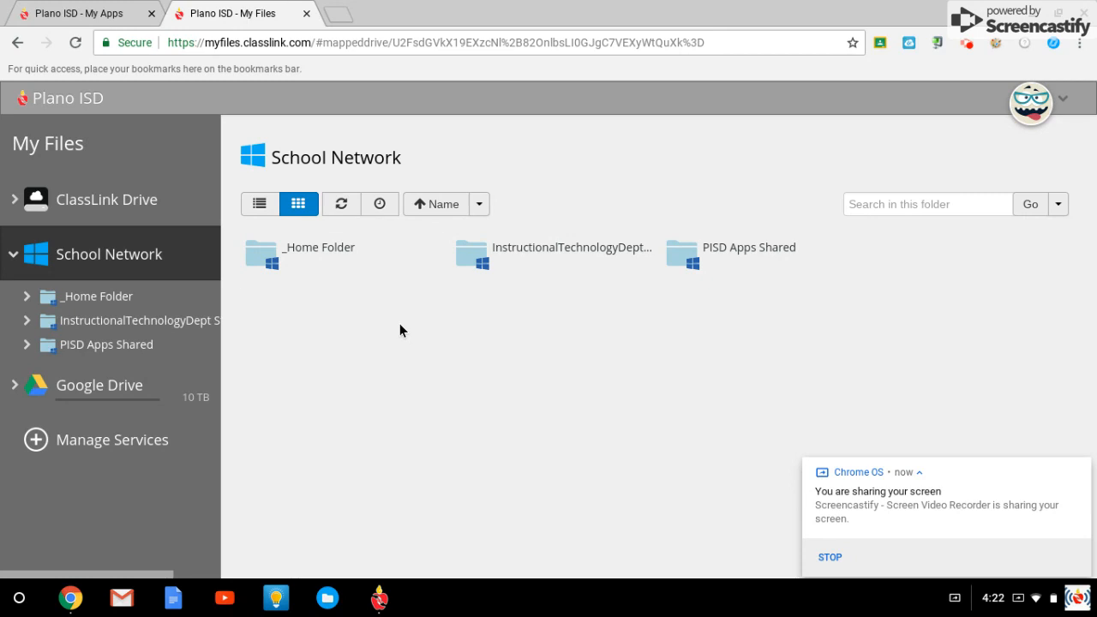
mouse_move(301, 226)
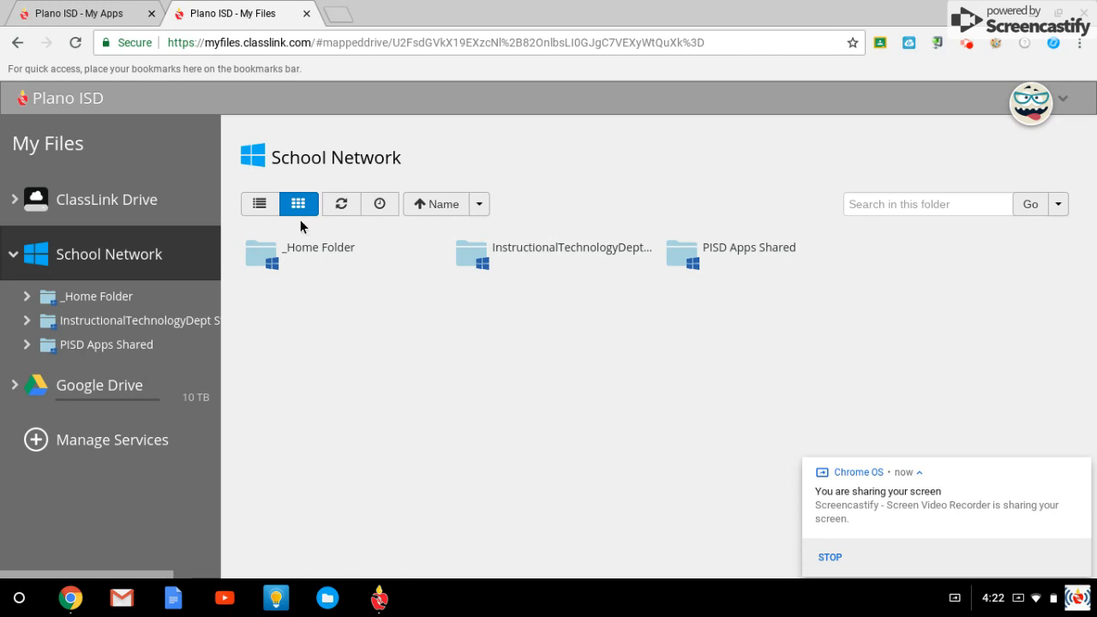